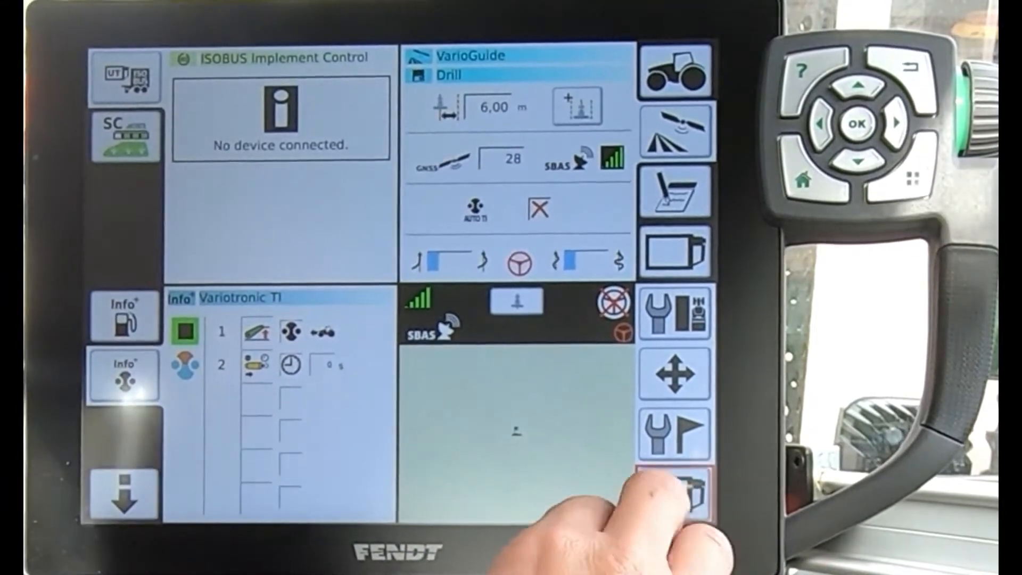
Switch the colour change mode from AUTO to MAN so the green manual colour selection appears.
{"action": "left_click", "coordinate": [673, 487]}
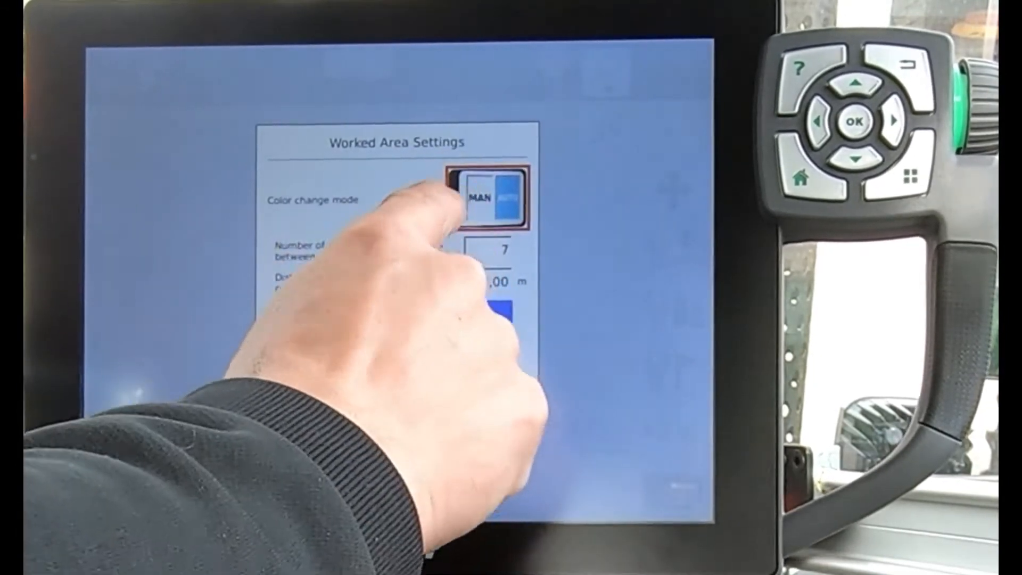
{"action": "left_click", "coordinate": [499, 197]}
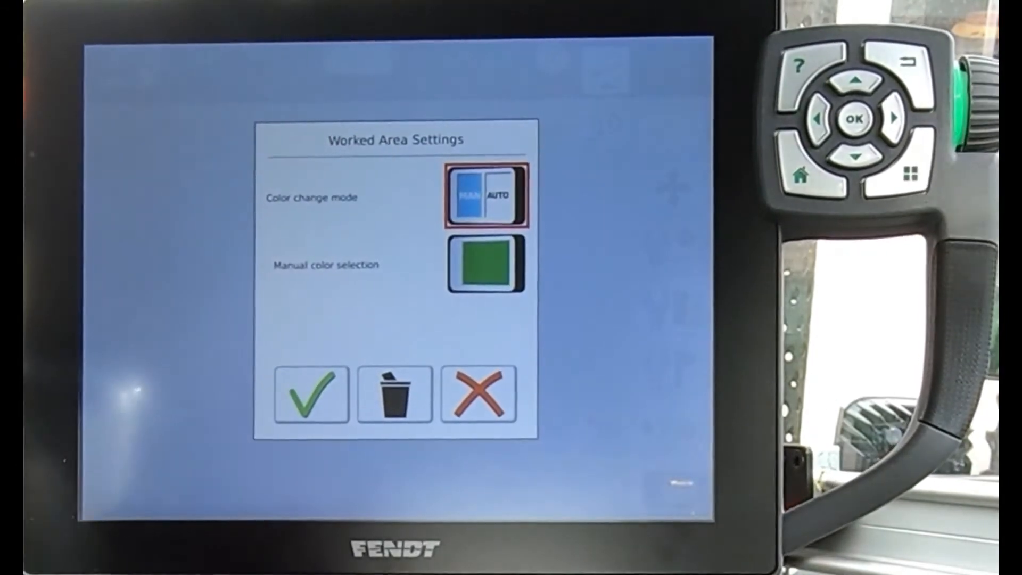